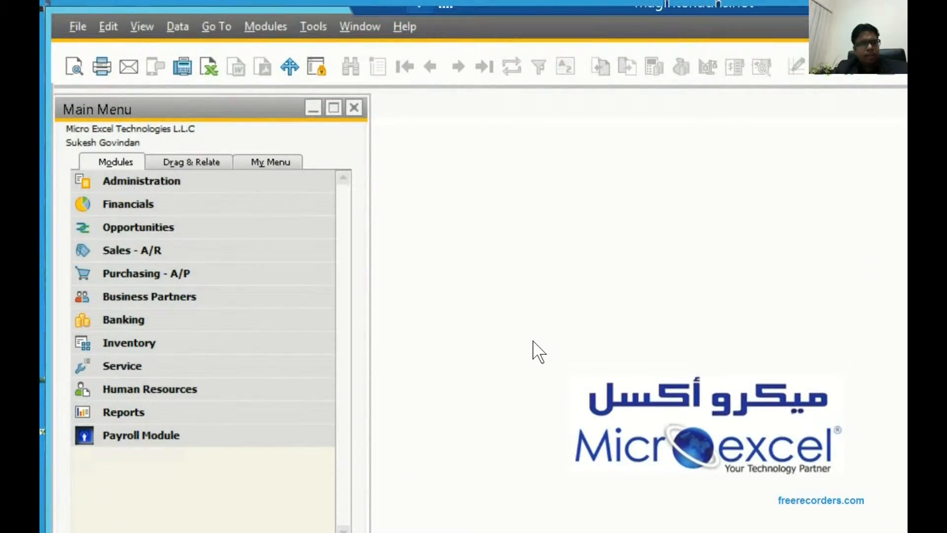
mouse_move(537, 331)
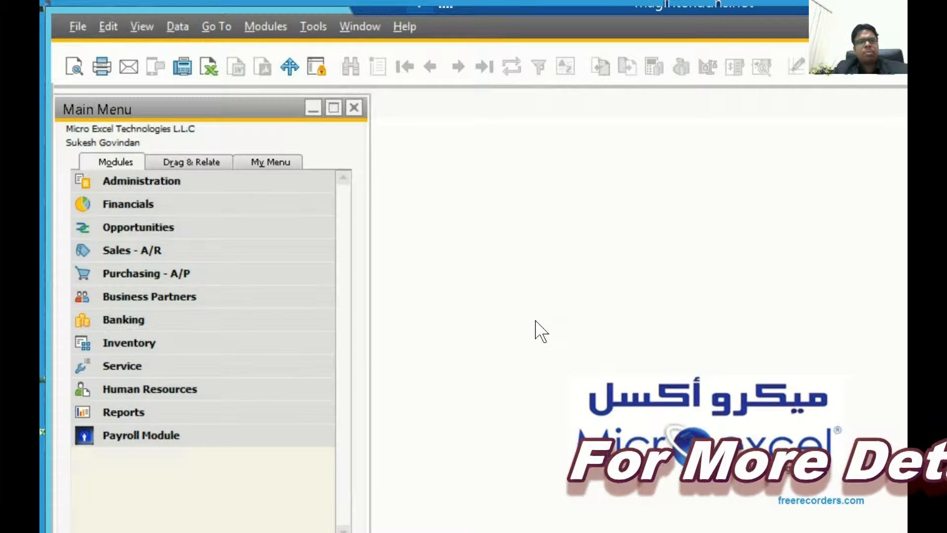
Show the About SAP Business One window with version and licence details via Help
left_click(405, 26)
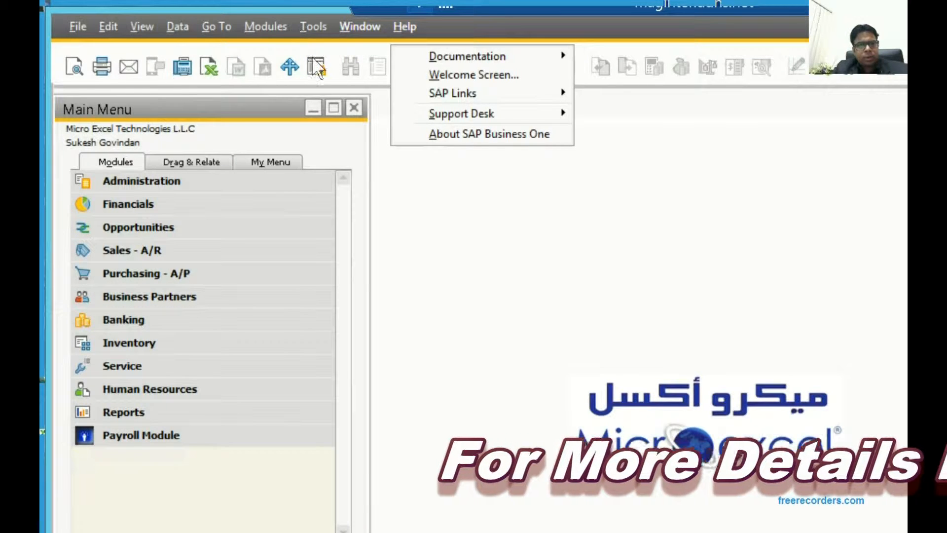
left_click(488, 133)
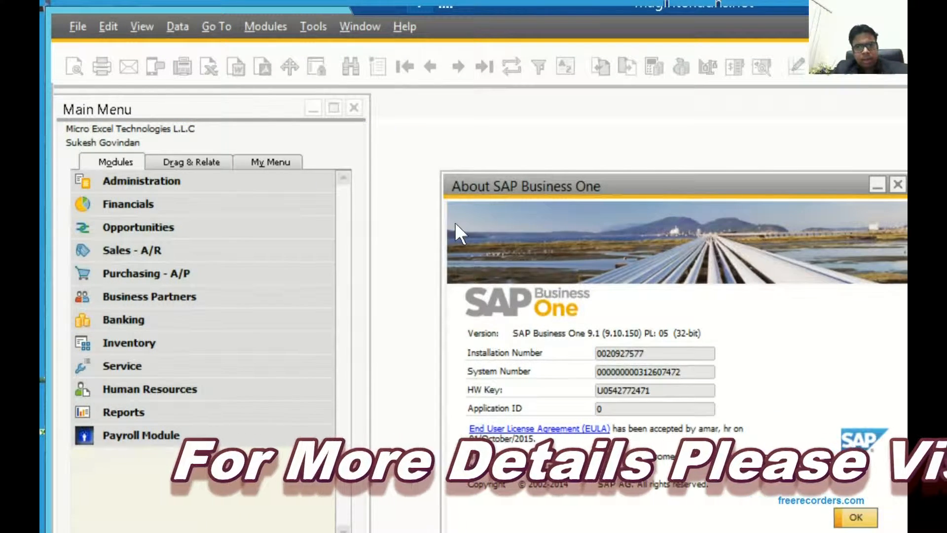
mouse_move(619, 137)
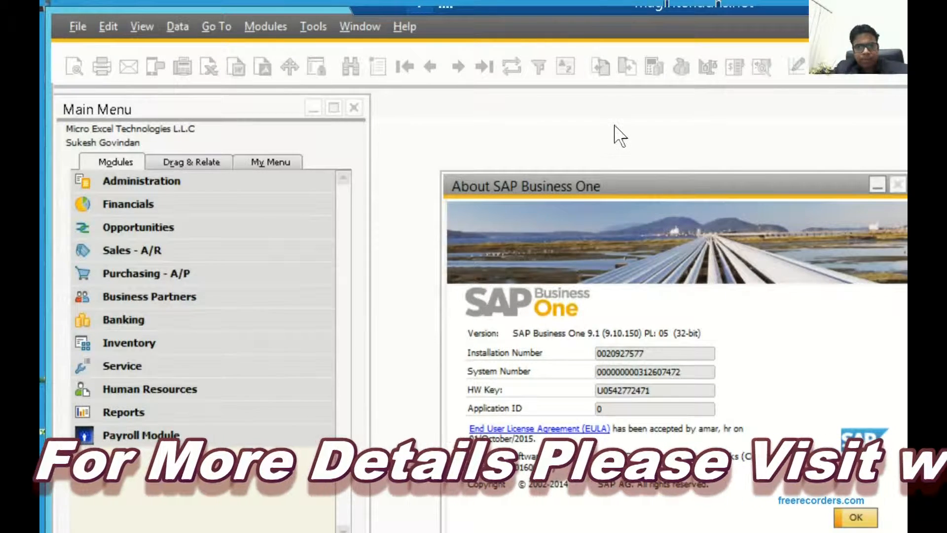
Dismiss the About window and expand Human Resources in the Main Menu Modules list
left_click(855, 517)
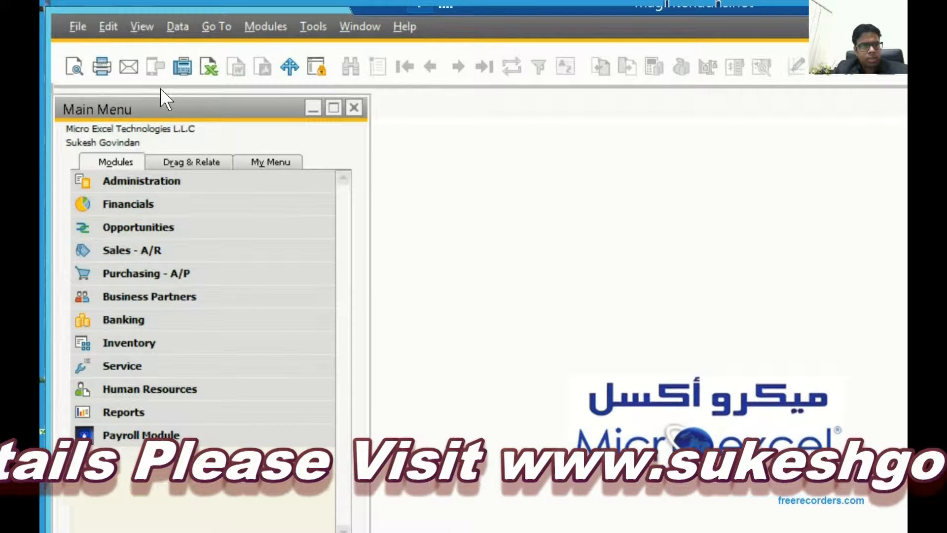
mouse_move(115, 105)
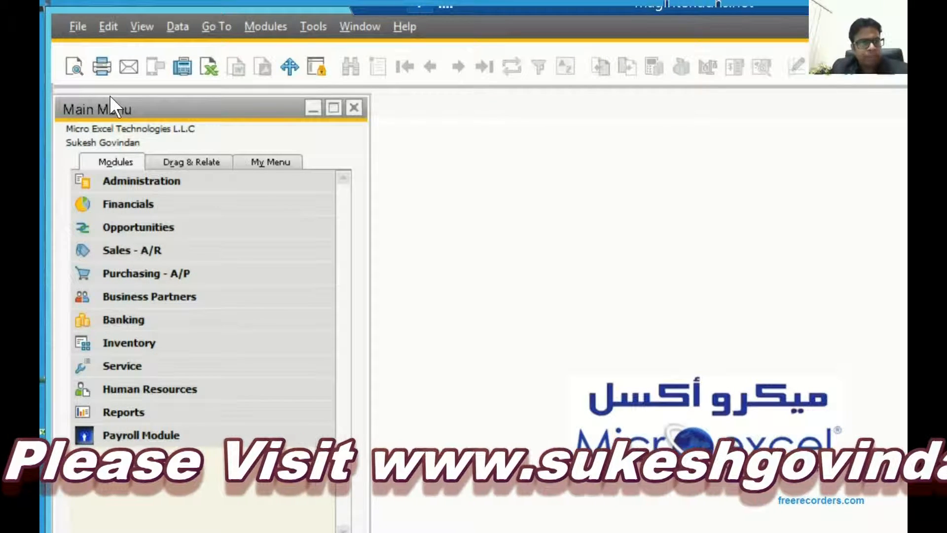
left_click(141, 181)
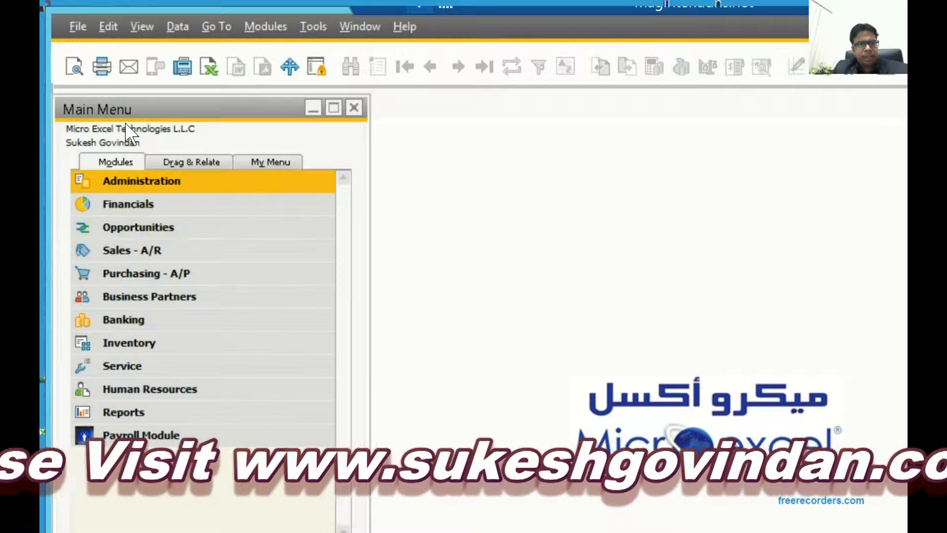
left_click(141, 435)
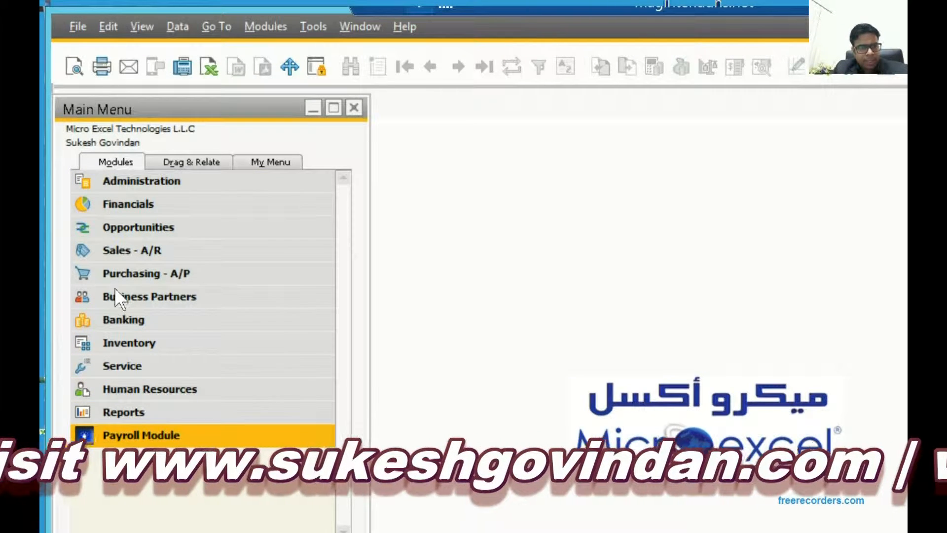
mouse_move(124, 302)
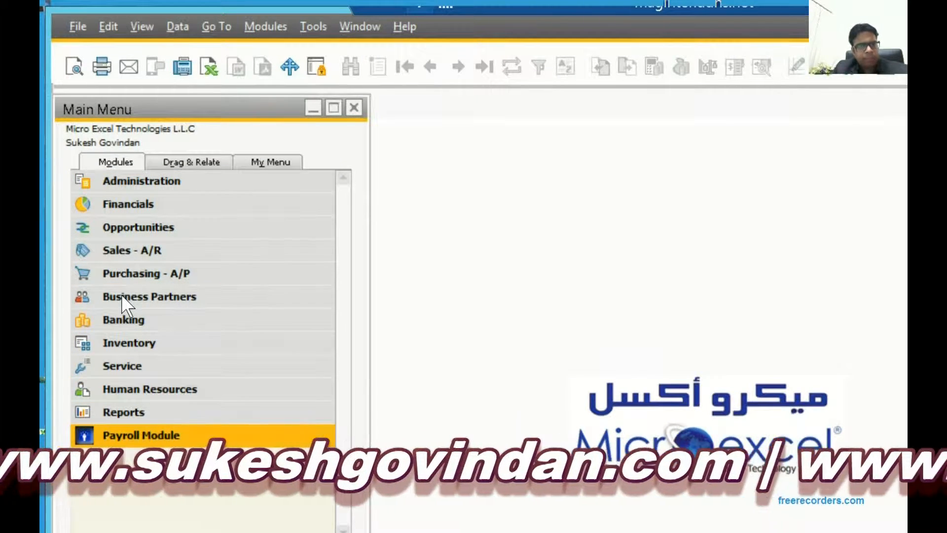
left_click(141, 180)
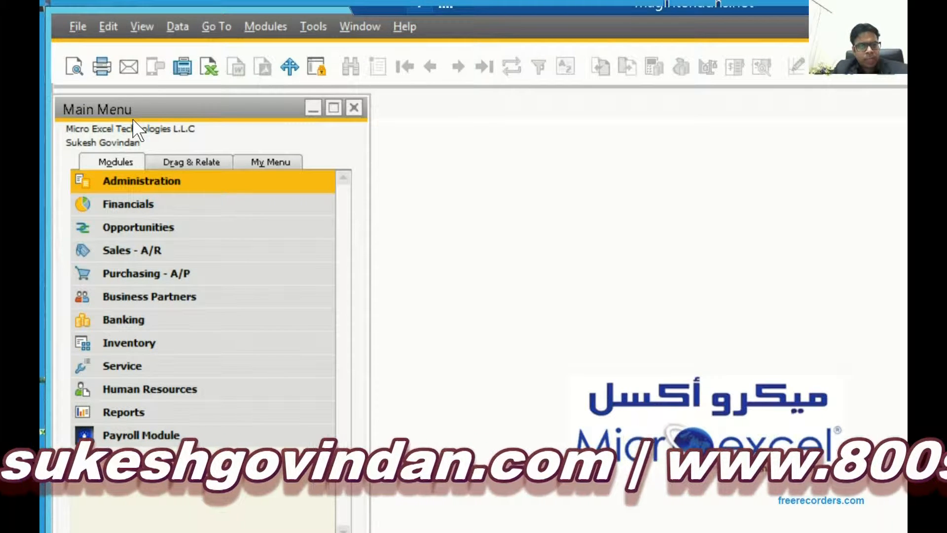
left_click(148, 388)
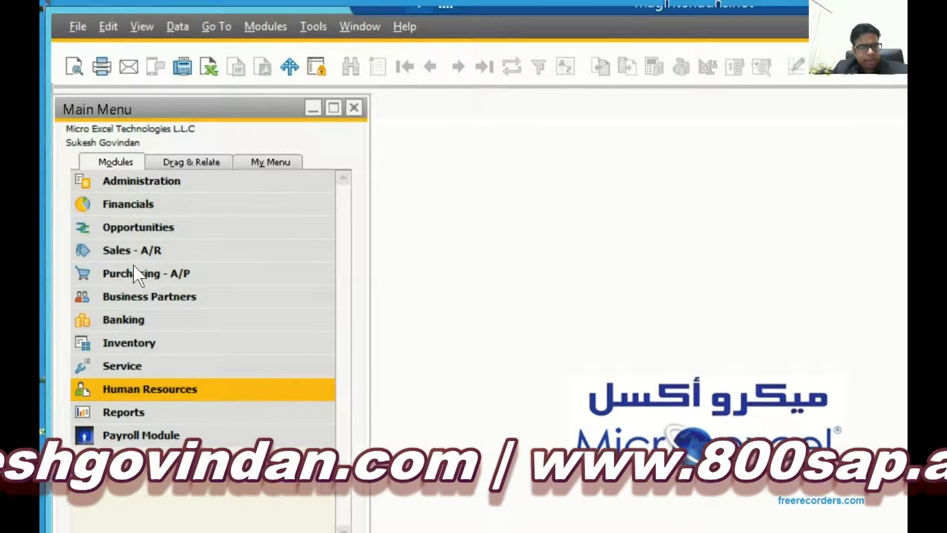
left_click(148, 389)
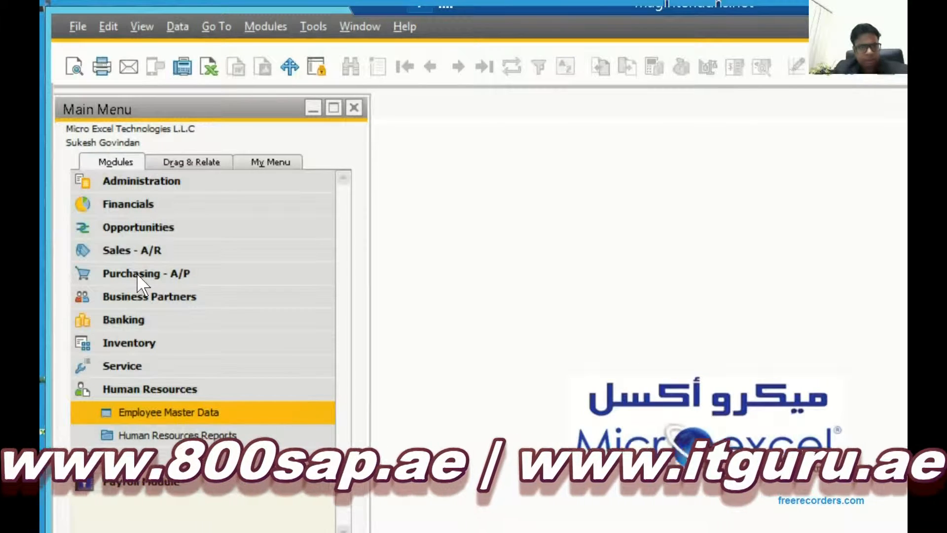
Show the Employee Master Data record's Personal and then Finance details with rates and bank account
left_click(167, 412)
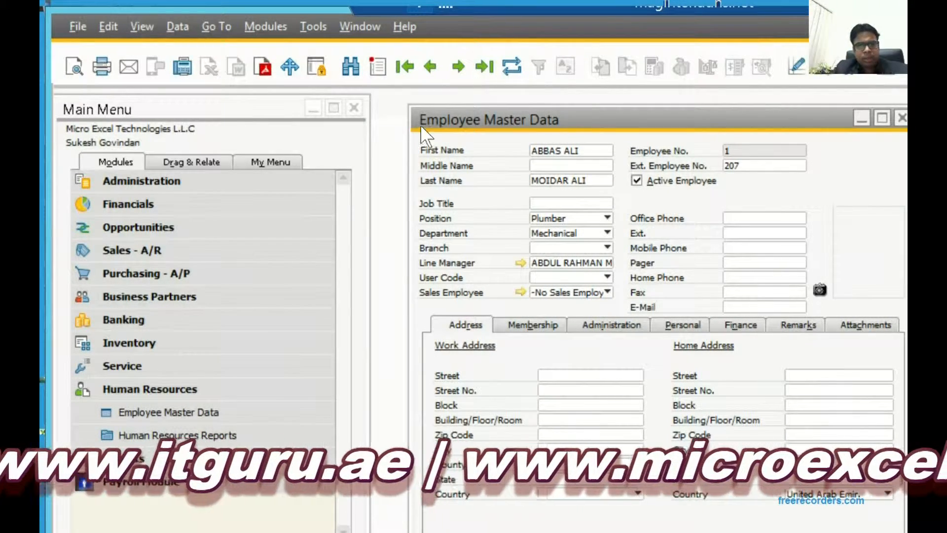
mouse_move(437, 230)
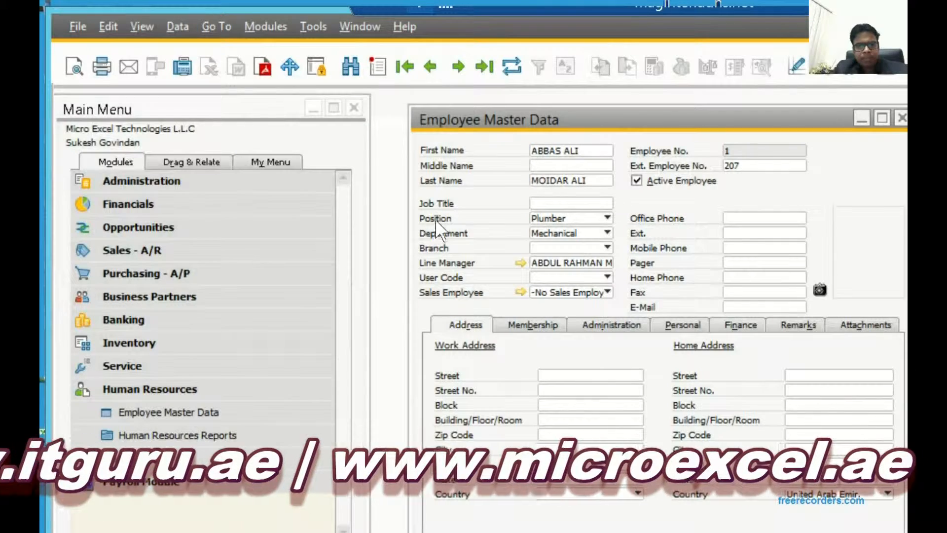
left_click(682, 325)
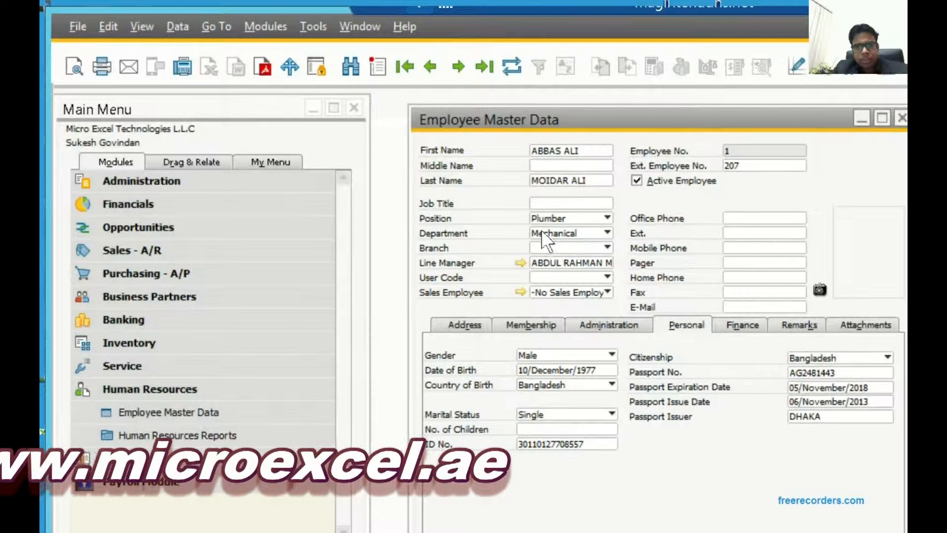
left_click(740, 324)
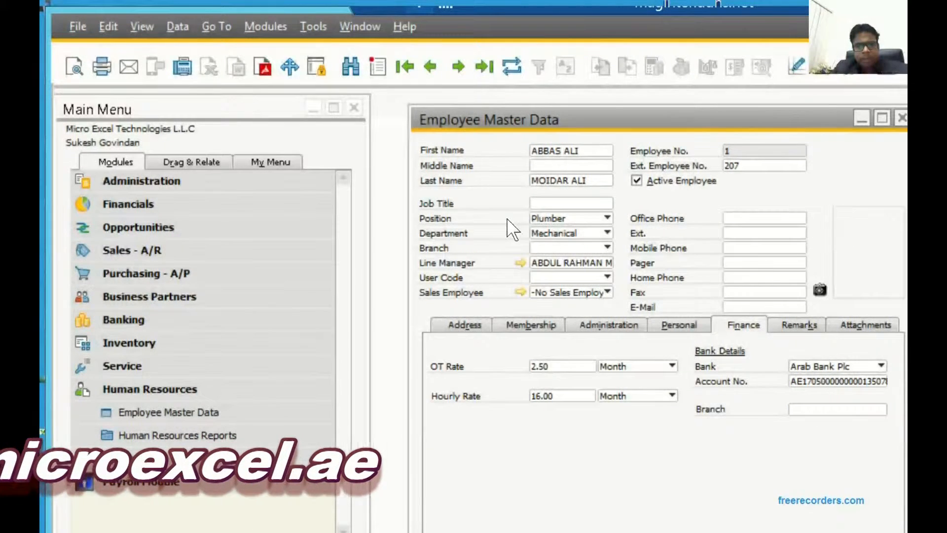
mouse_move(580, 265)
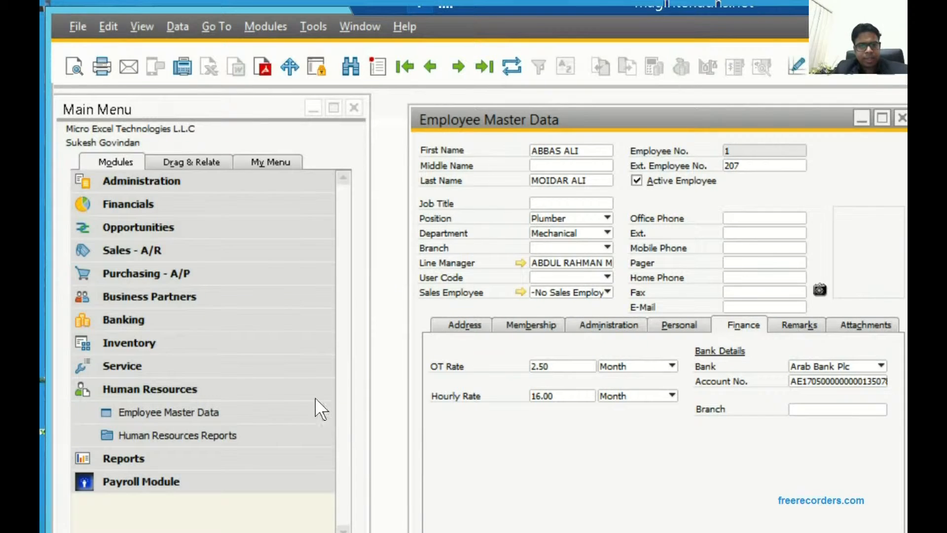
Close the employee record and start the WPS_FileGeneration Crystal report with January as the month
left_click(901, 117)
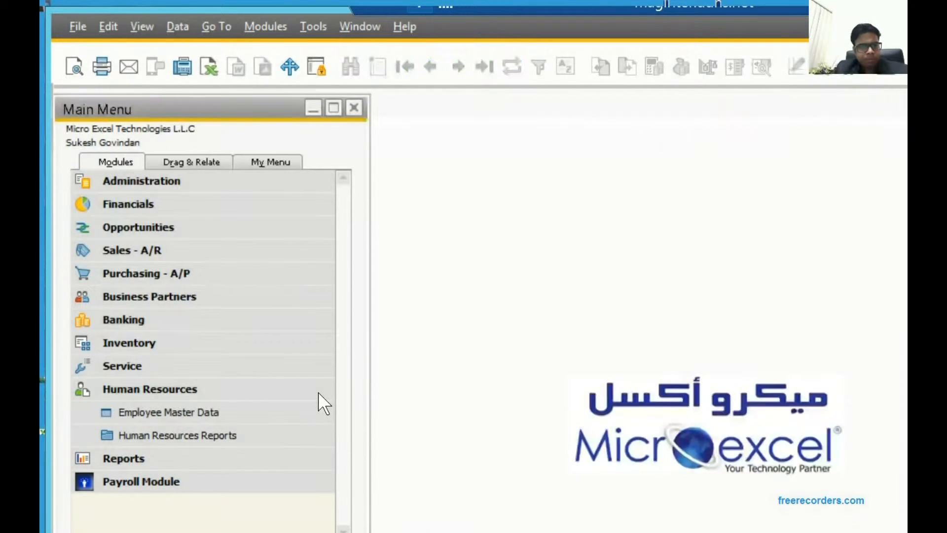
left_click(176, 435)
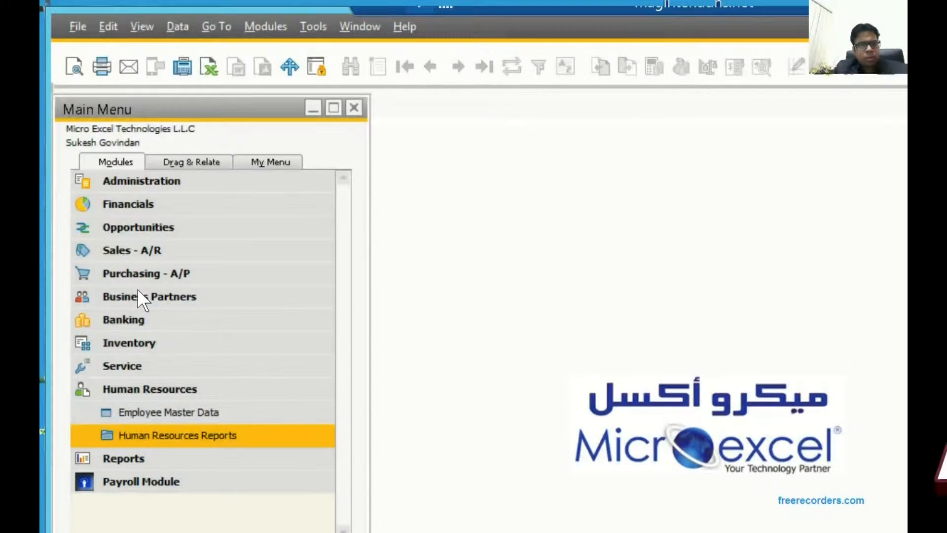
left_click(177, 435)
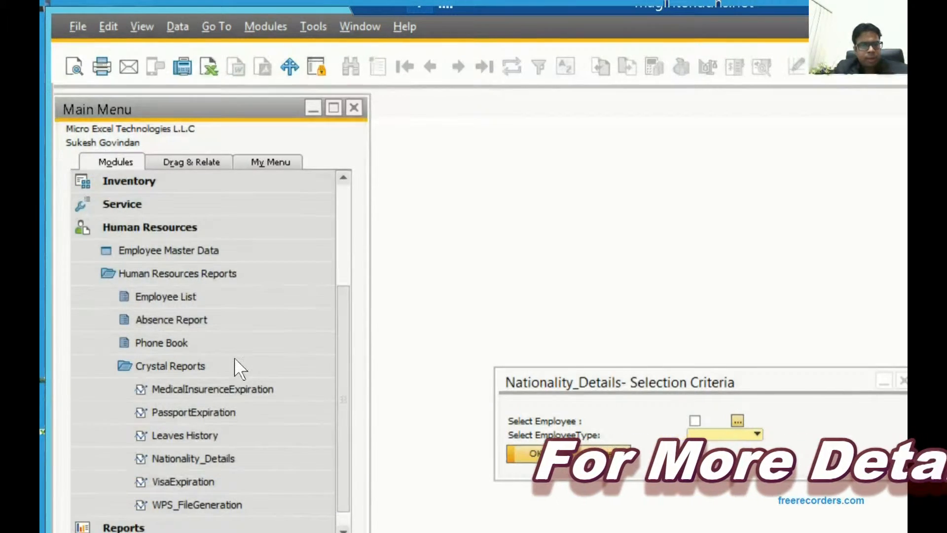
left_click(195, 504)
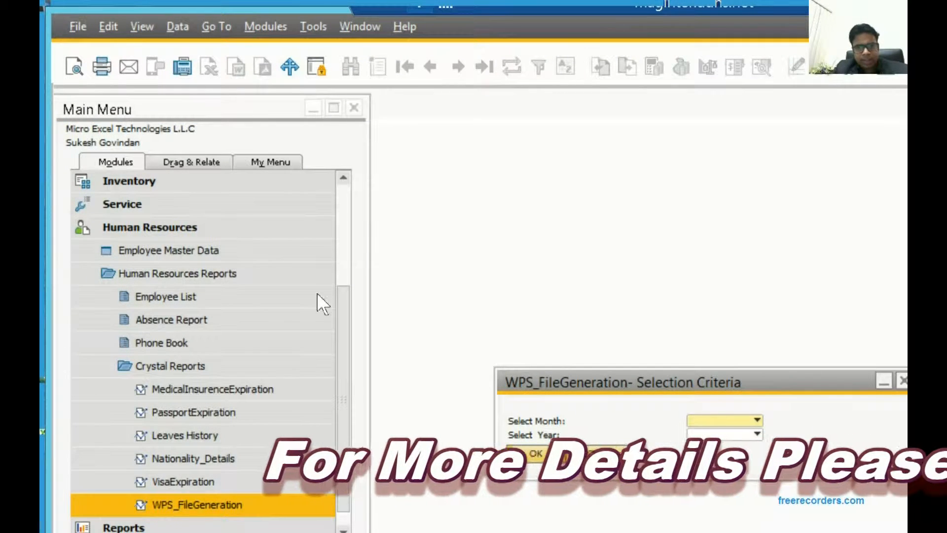
left_click(754, 421)
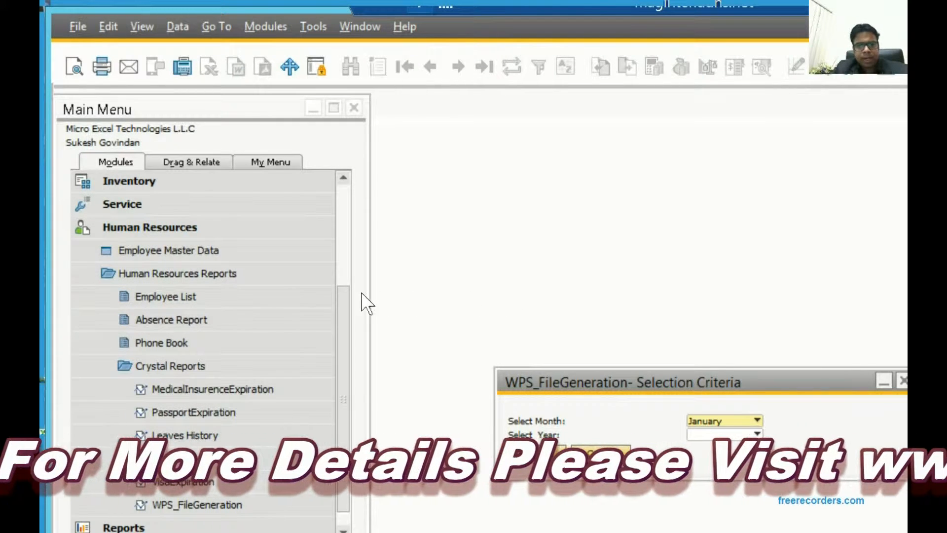
Choose 2016 as the report year and run the WPS_FileGeneration report
left_click(753, 434)
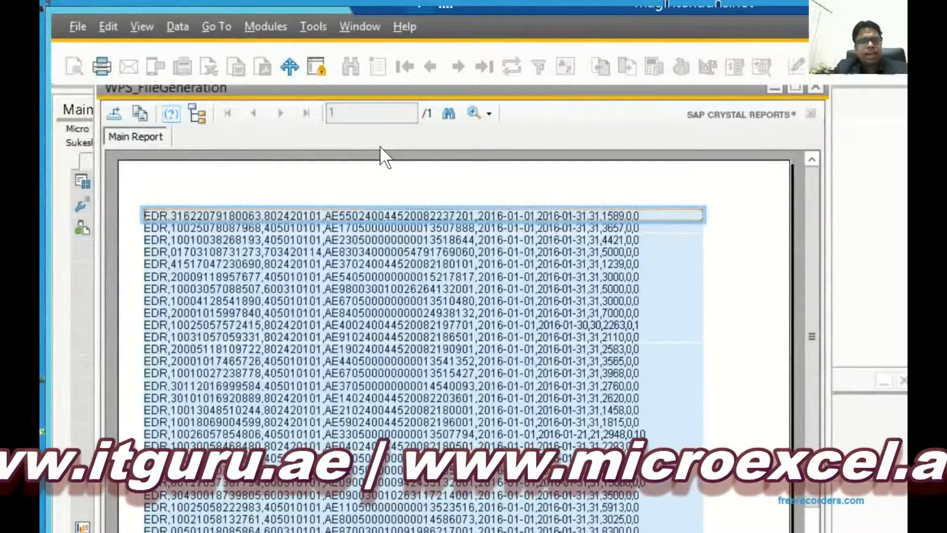
mouse_move(416, 153)
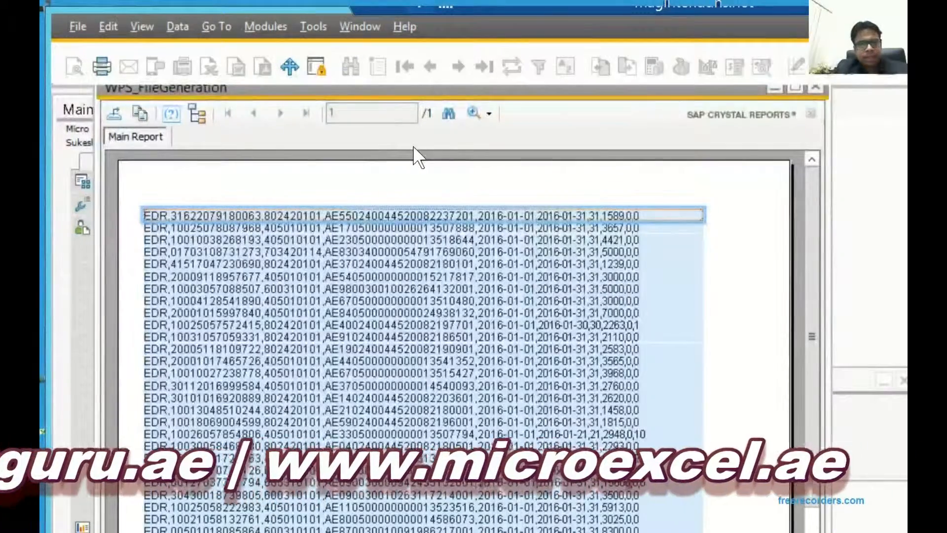